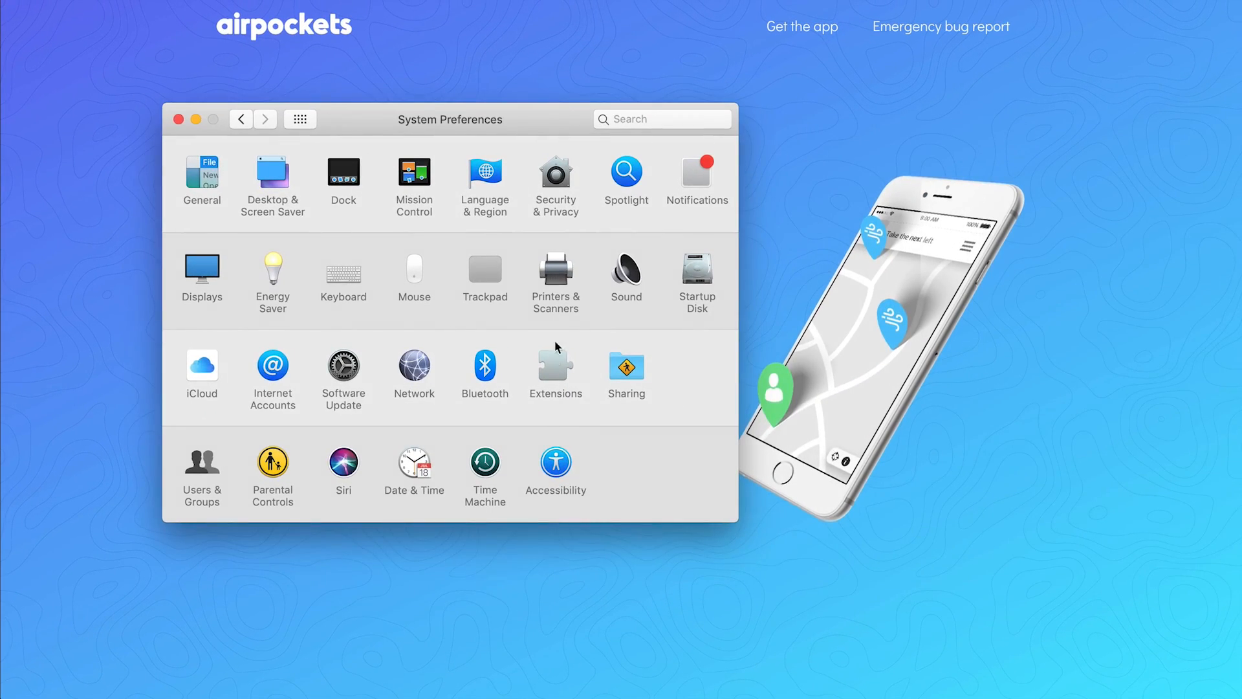
# Enter 'Airpockets' as the logo image's alt text in Image Settings.
pyautogui.click(556, 463)
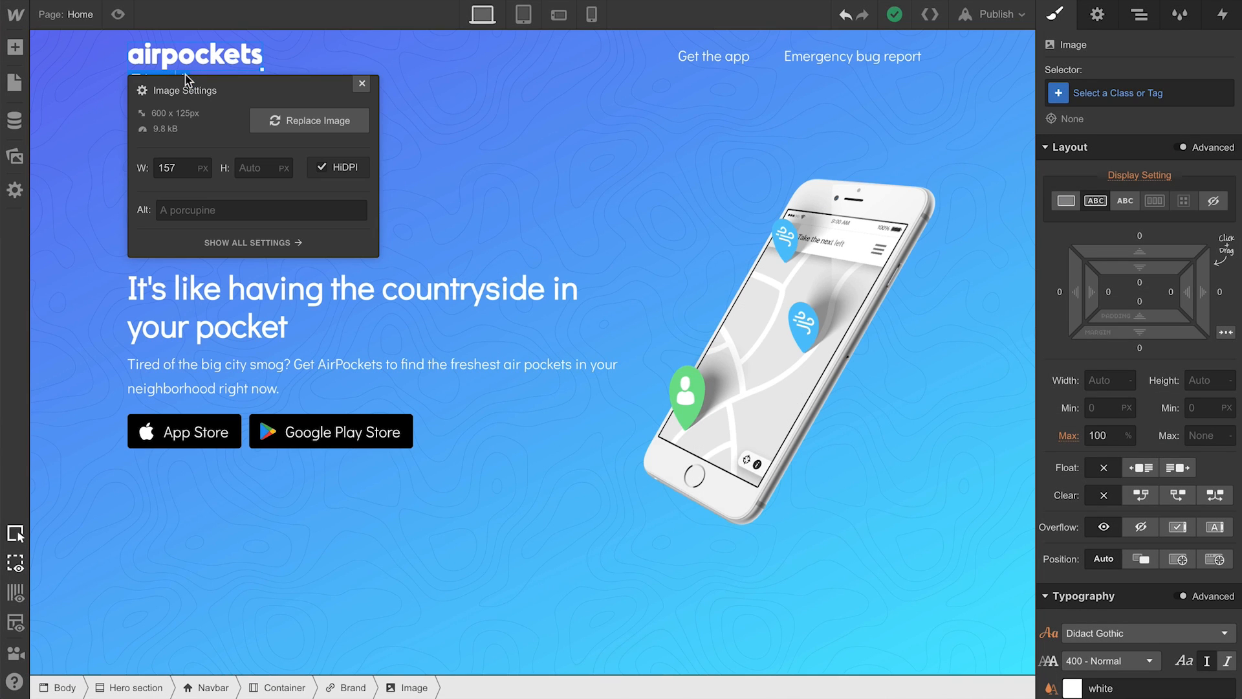
pyautogui.click(261, 209)
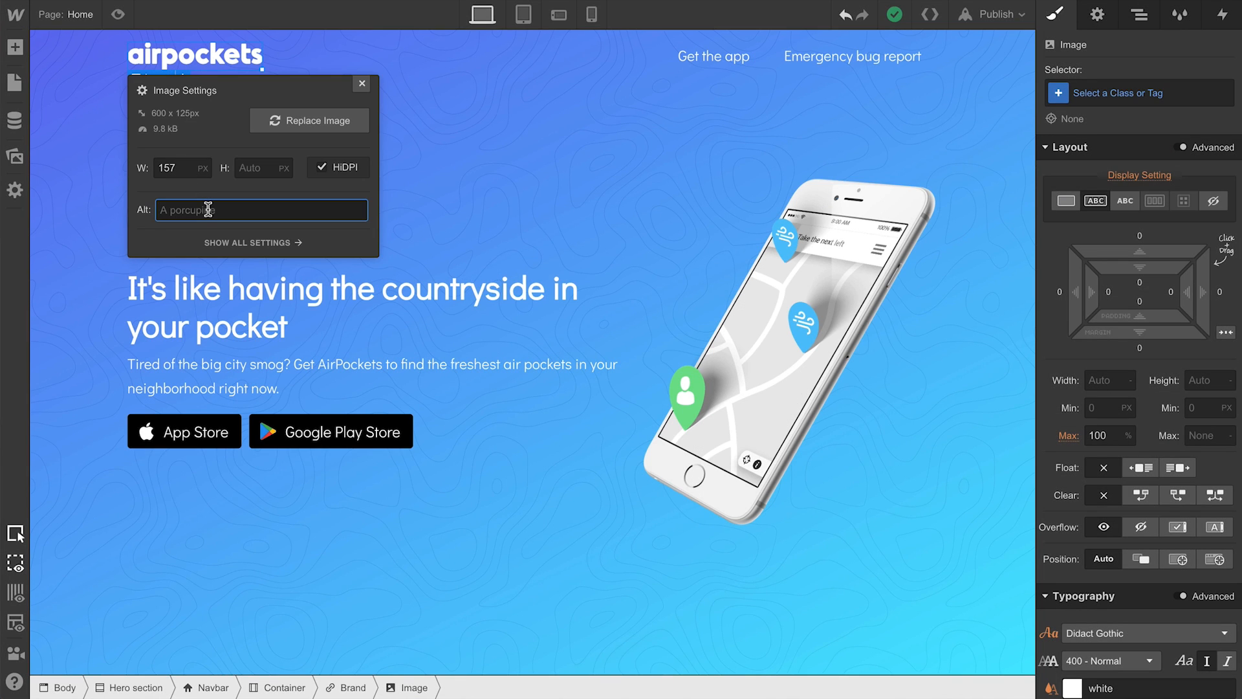
pyautogui.write('Airpockets')
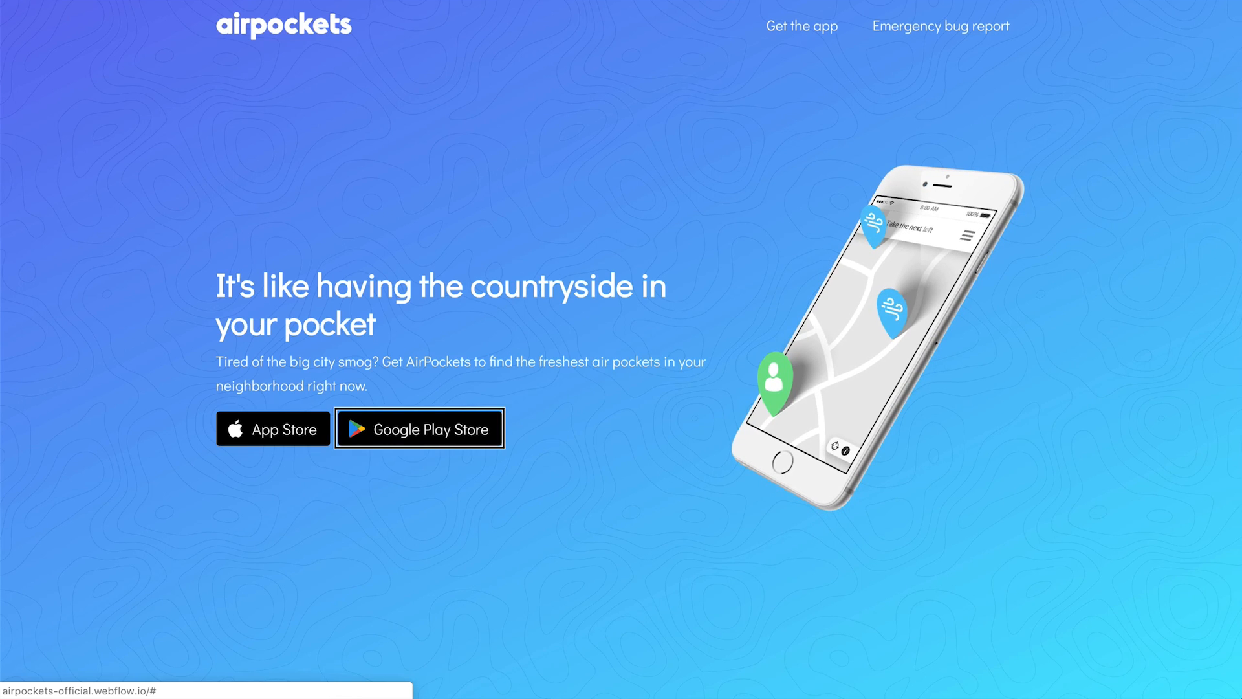
# Scroll down the published landing page while tabbing through its focusable links.
pyautogui.scroll(-3)
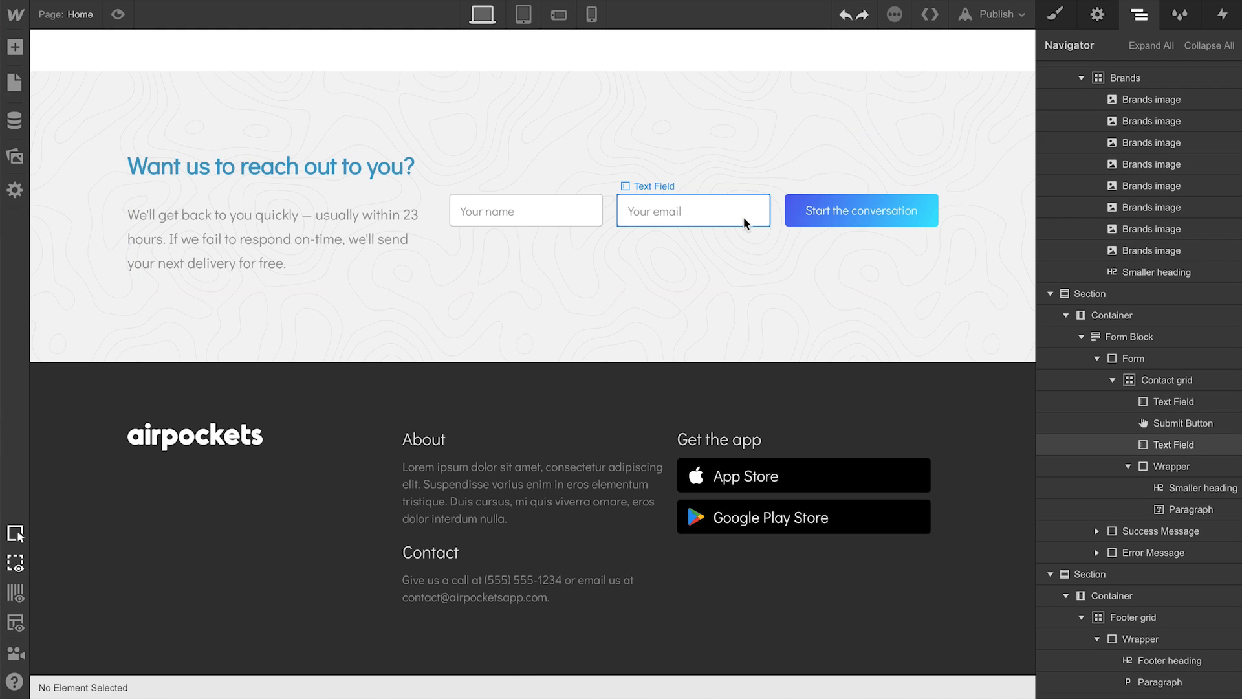
# Move the contact form's submit button below the email text field in the Navigator.
pyautogui.click(692, 210)
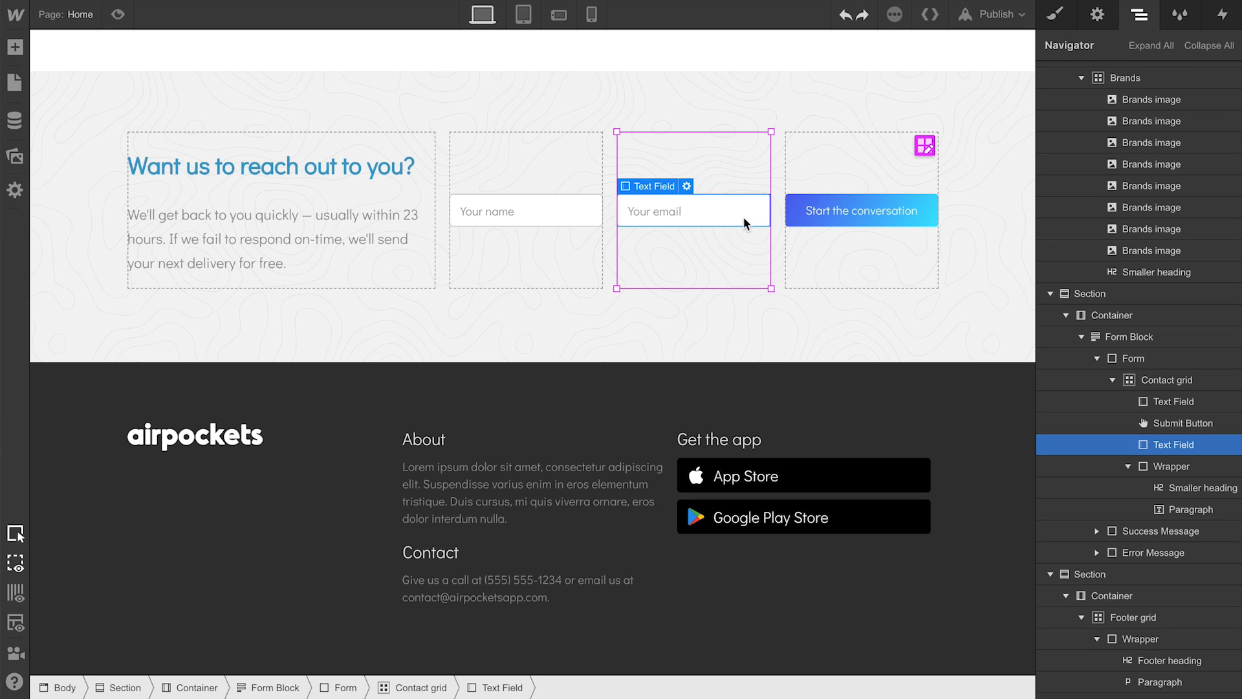
pyautogui.click(862, 211)
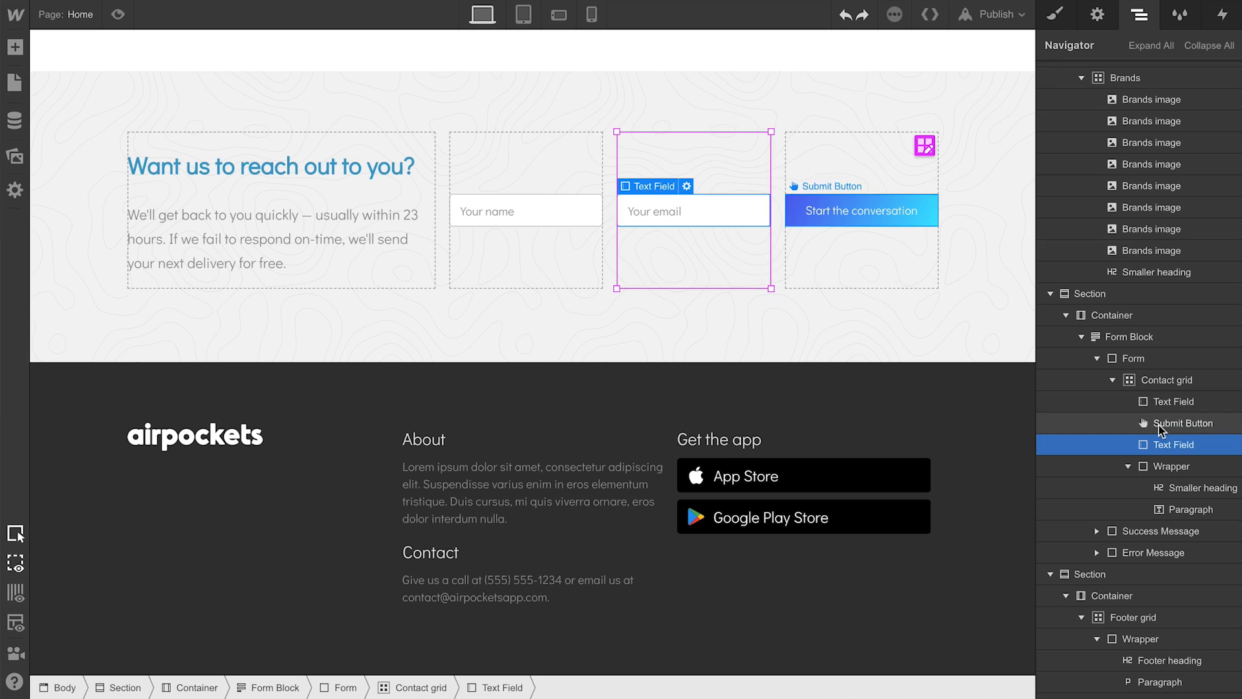
pyautogui.click(1181, 422)
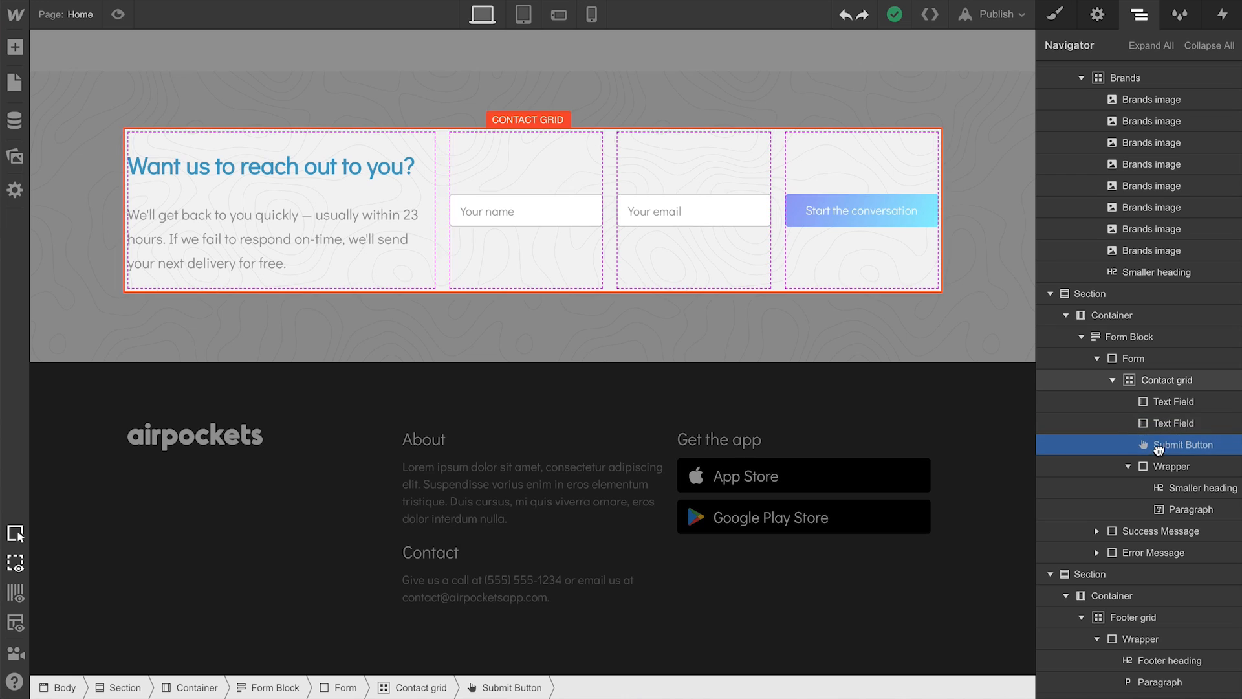
pyautogui.click(1173, 401)
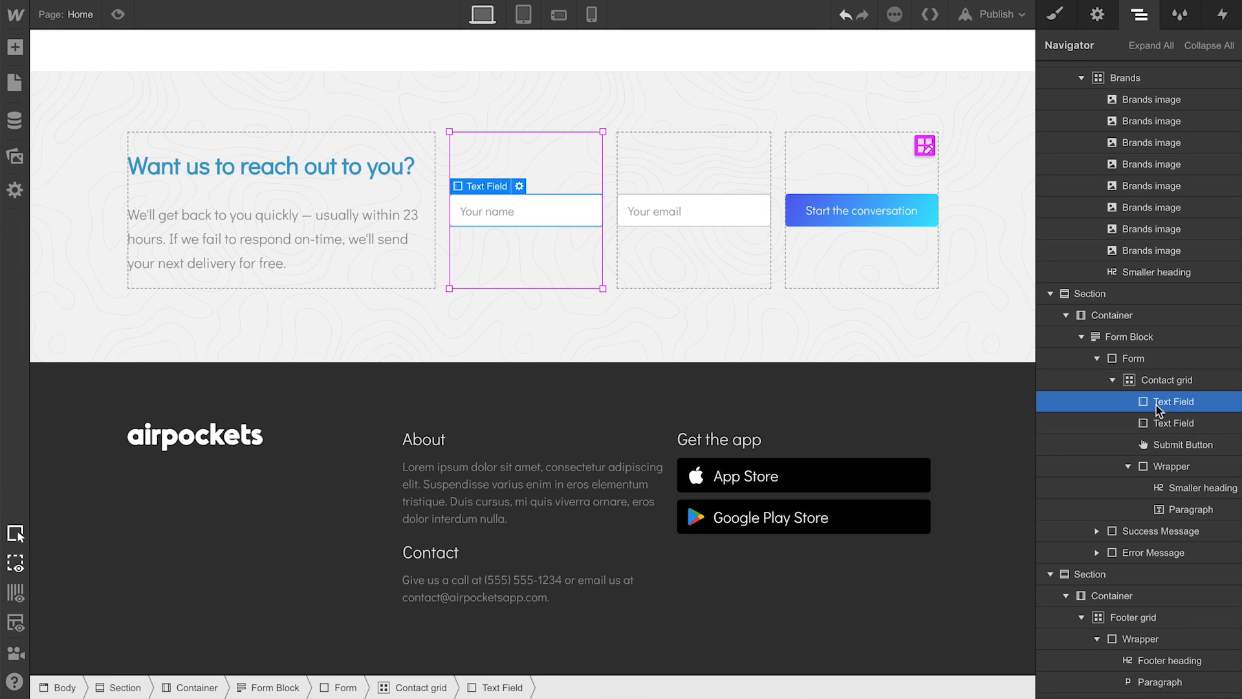
# Start the Chipotle Brands logo's alt text, typing 'Chipot'.
pyautogui.click(1190, 445)
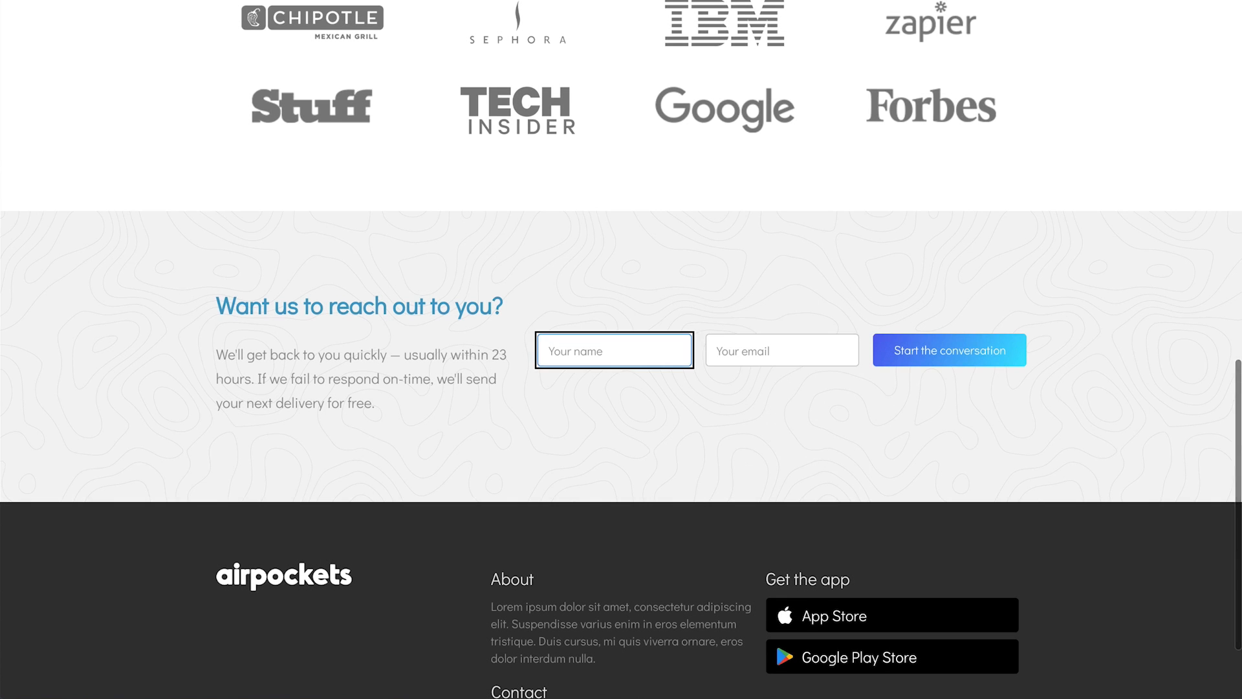
pyautogui.click(950, 350)
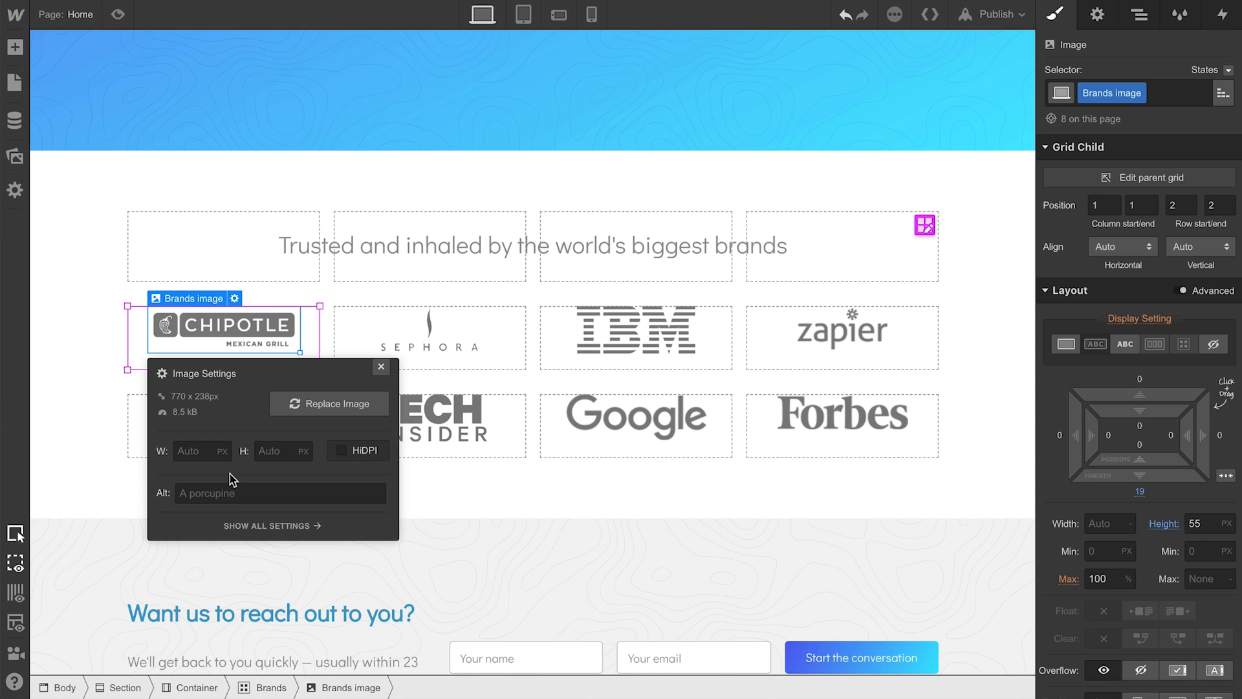
pyautogui.write('Chipot')
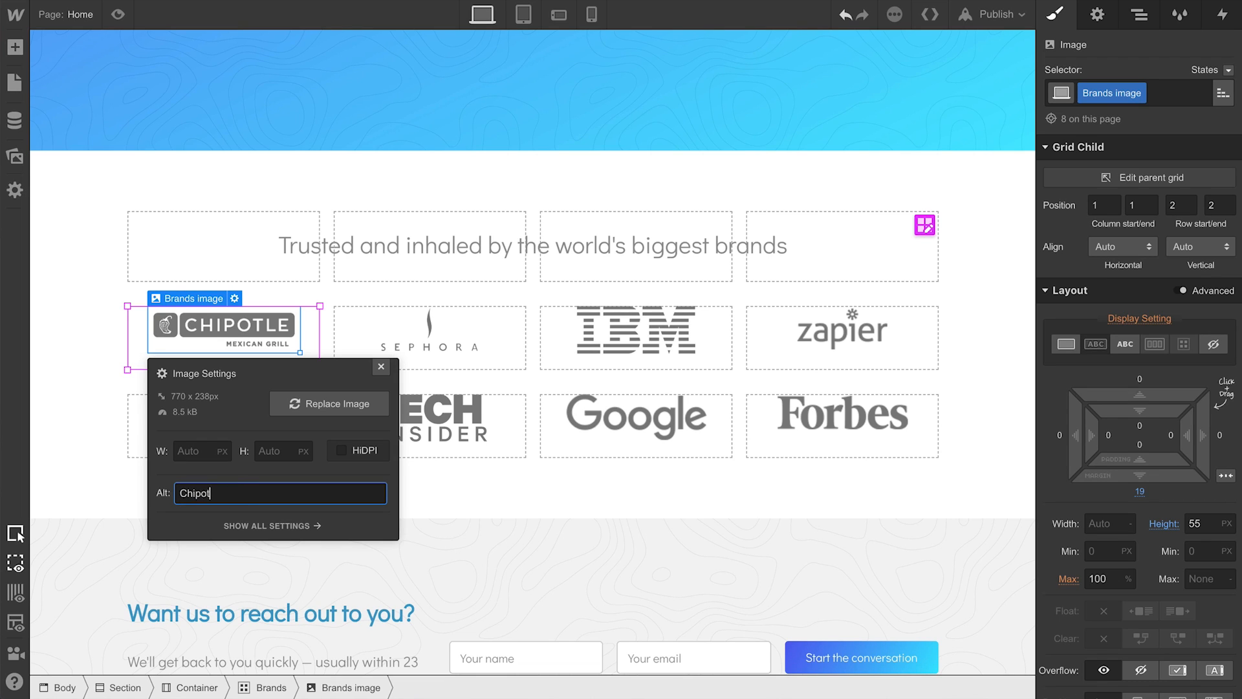